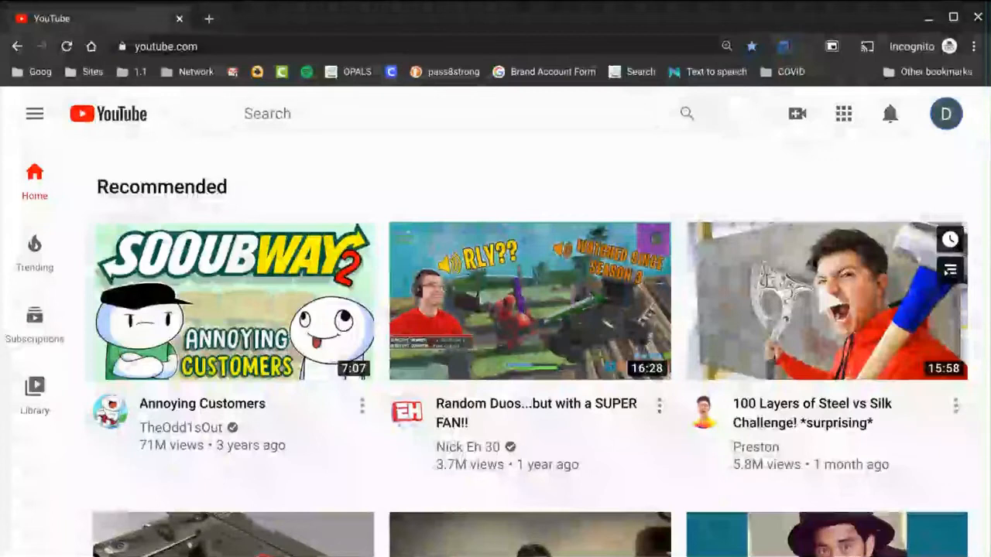
pyautogui.moveTo(922, 174)
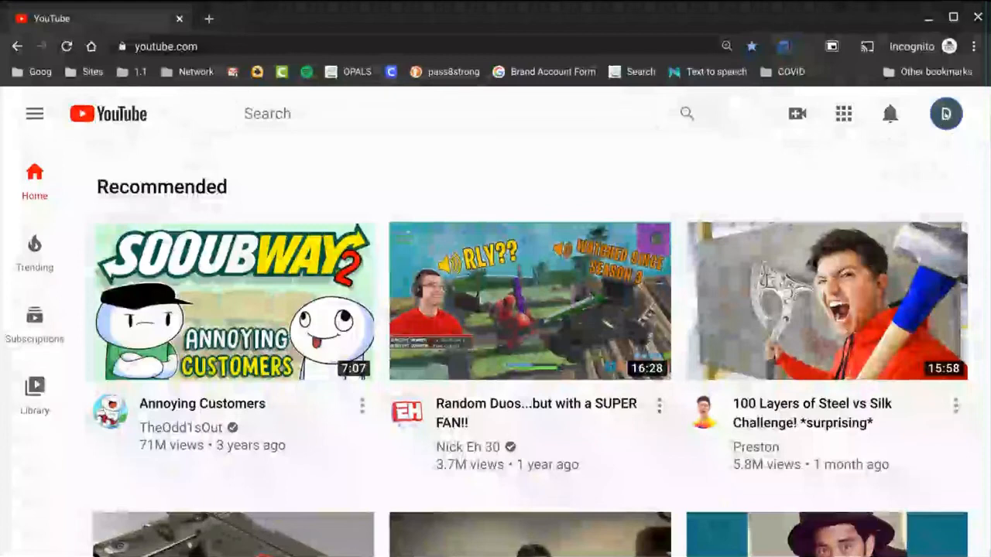
# Step: From the profile avatar's account menu, choose Create a channel for the Demo3 Student account
pyautogui.click(944, 114)
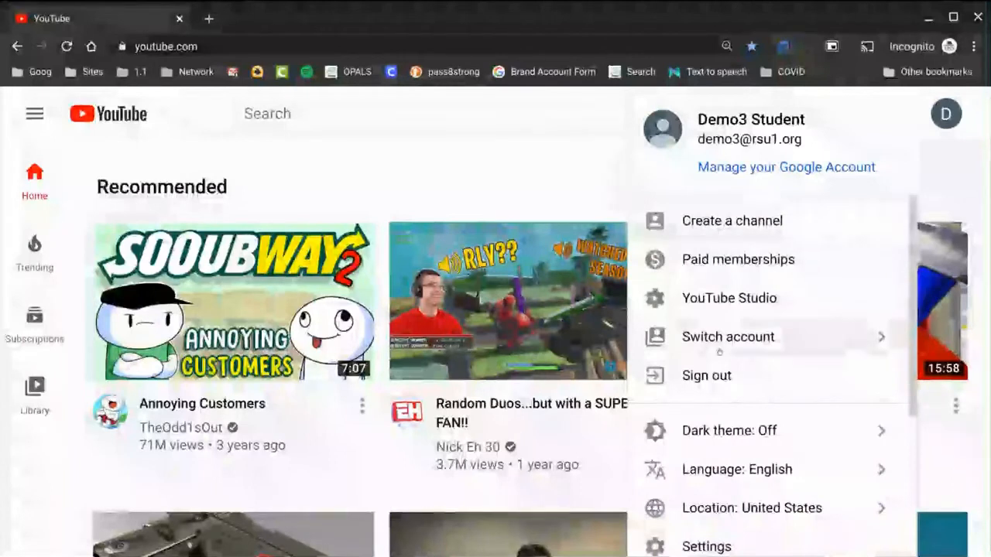
pyautogui.moveTo(777, 344)
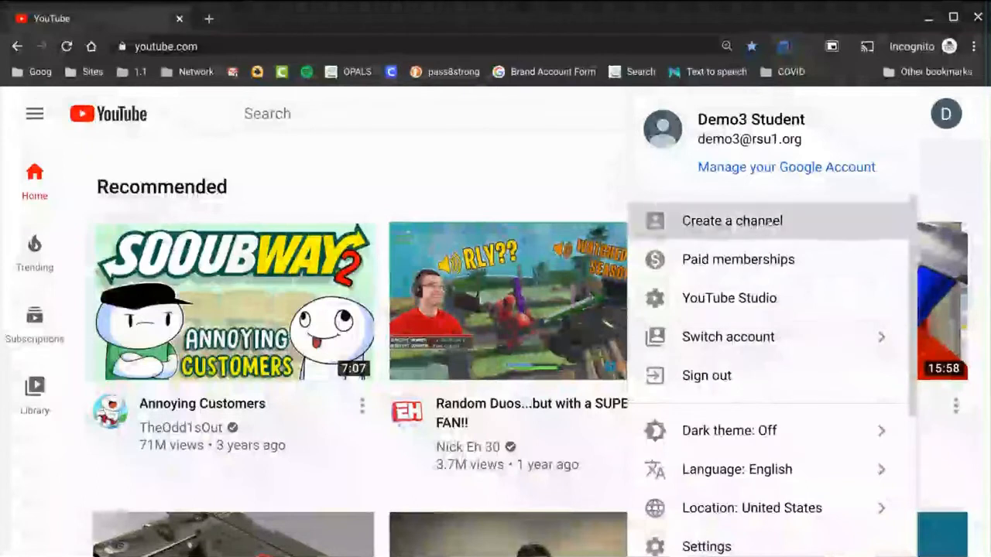
pyautogui.click(730, 220)
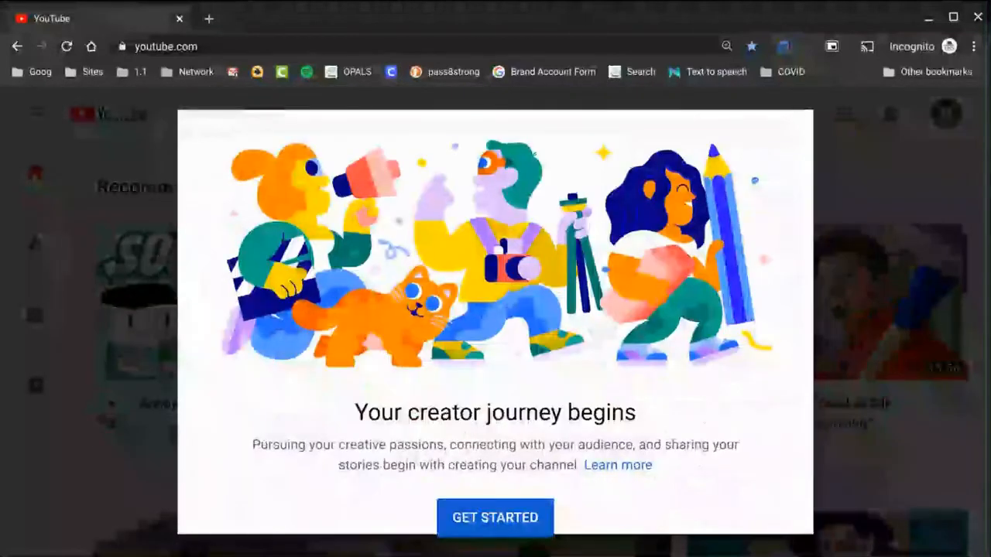
# Step: Get started and create the channel under the account's own name, Demo3 Student
pyautogui.click(495, 517)
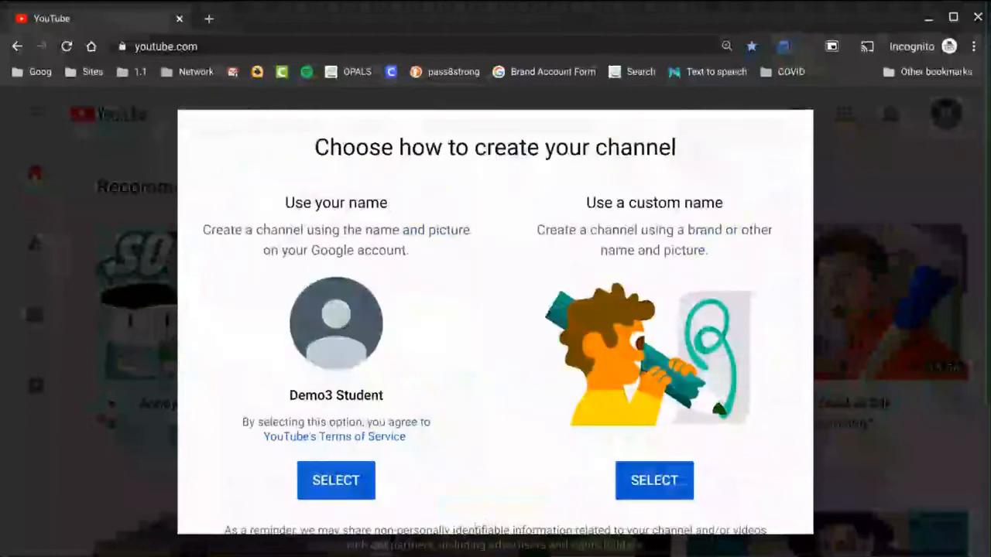
pyautogui.moveTo(465, 468)
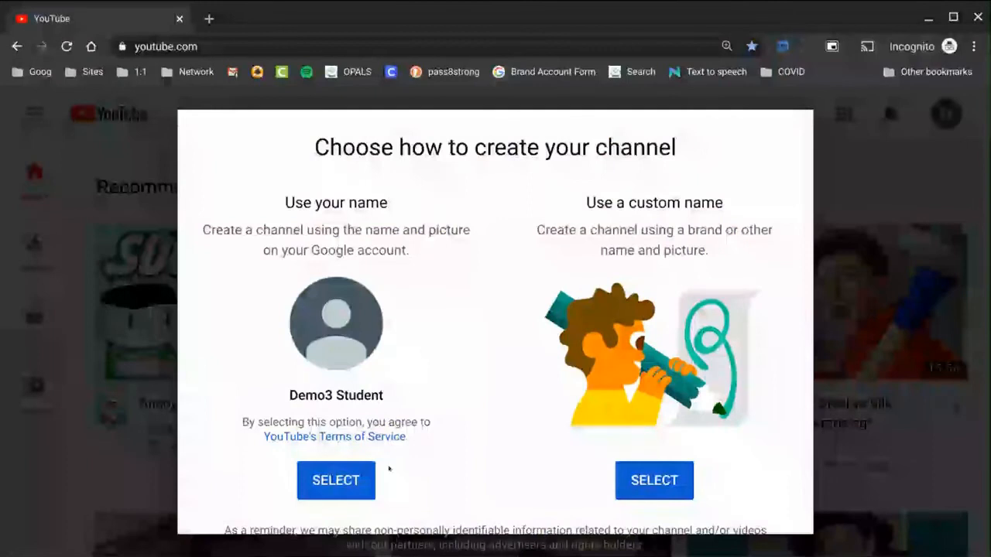
pyautogui.moveTo(480, 431)
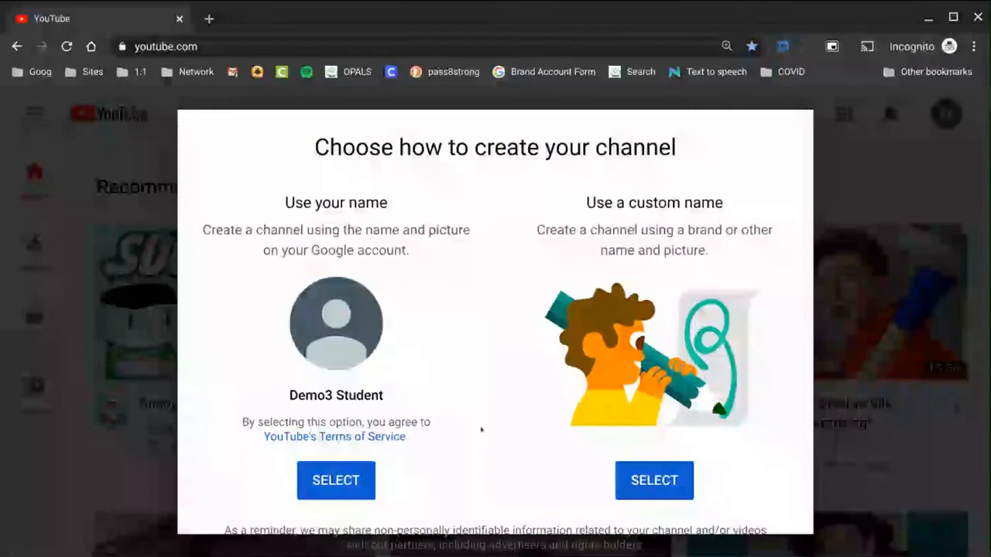
pyautogui.click(336, 480)
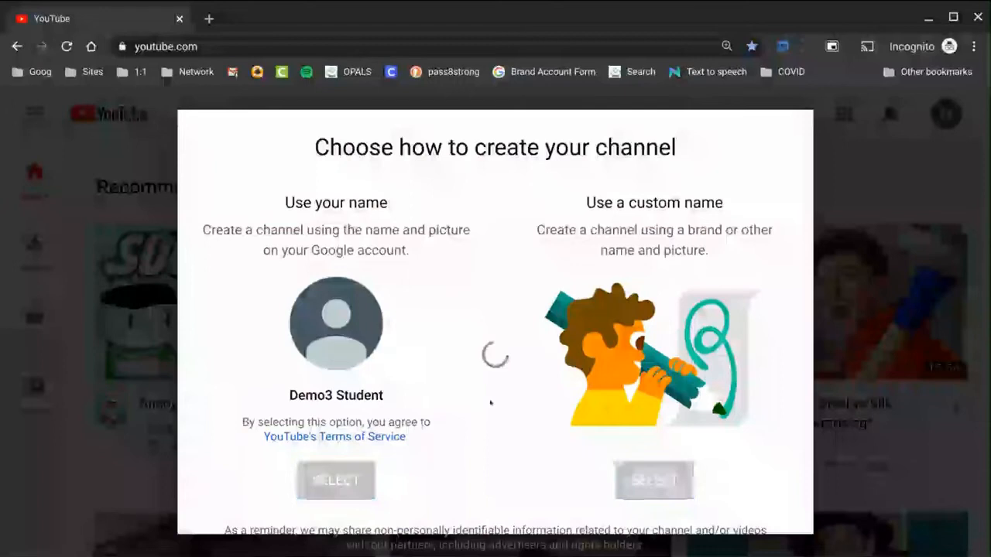
pyautogui.click(336, 480)
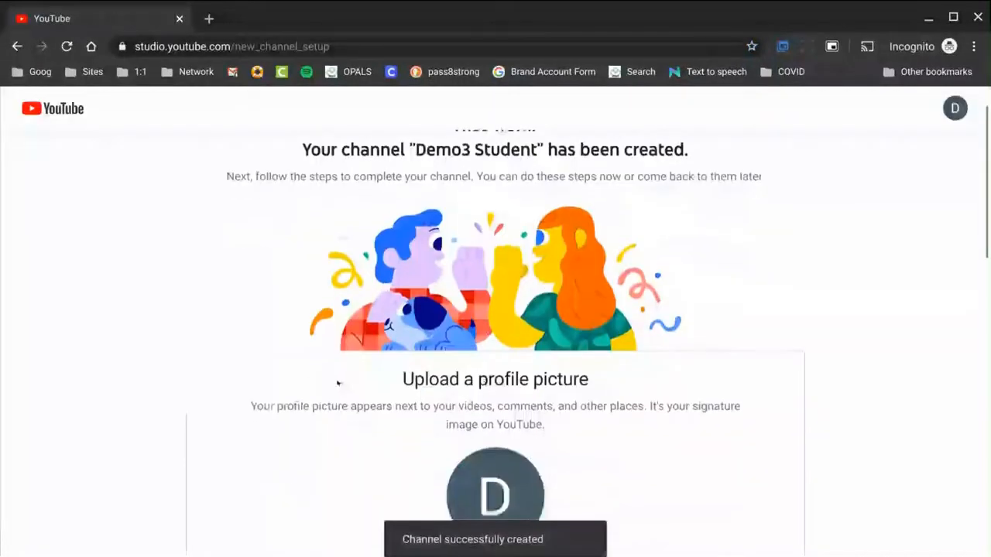
# Step: Choose Set Up Later to skip optional setup and land on the Demo3 Student channel page
pyautogui.scroll(-3)
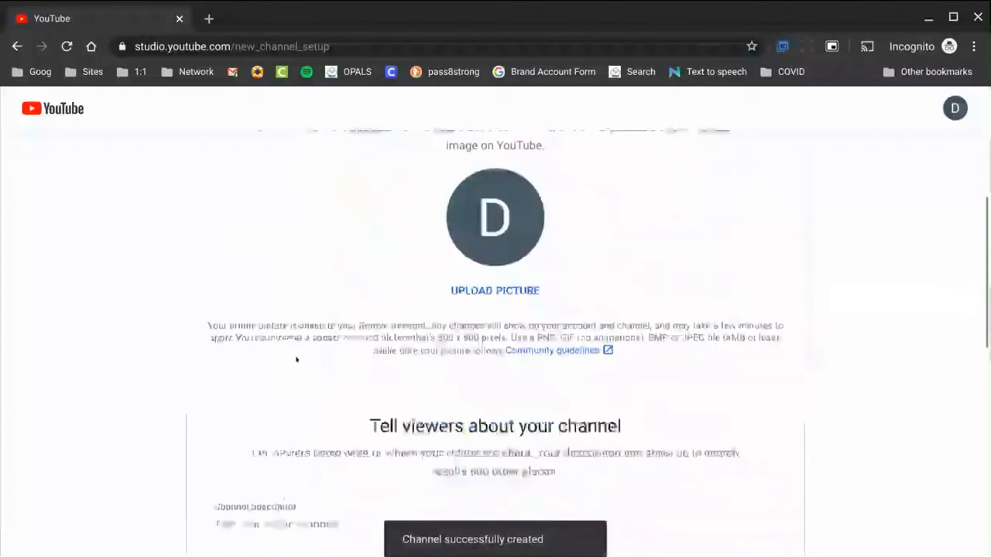
pyautogui.scroll(-3)
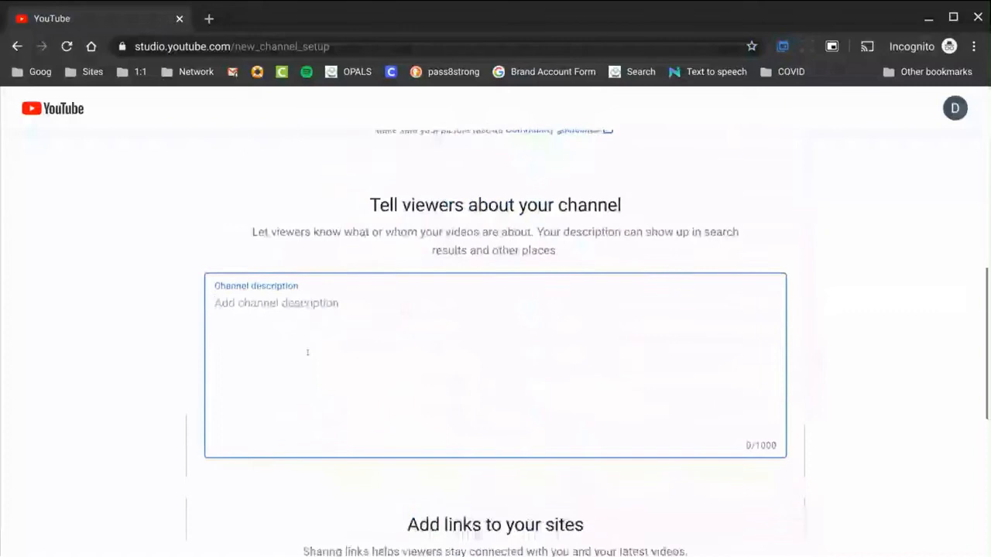
pyautogui.scroll(-3)
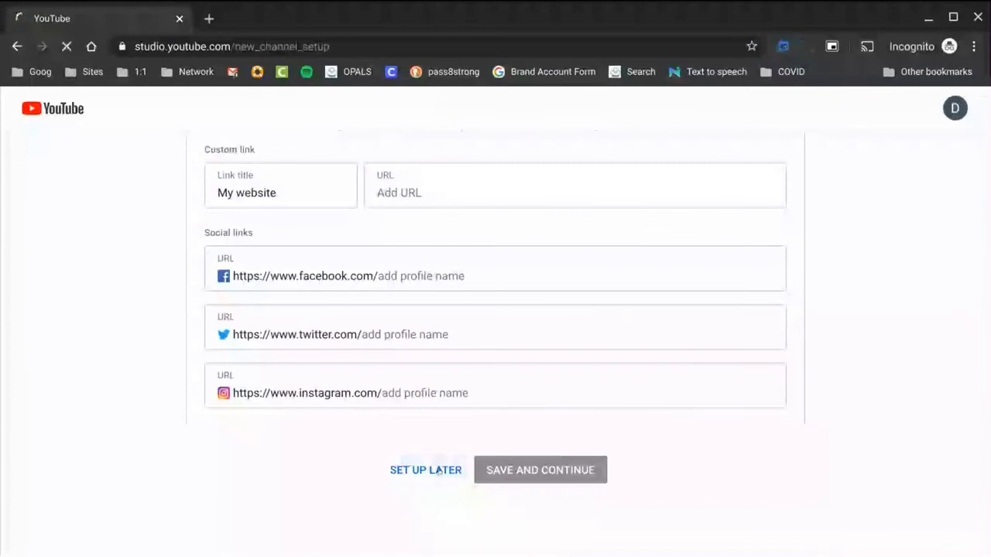
pyautogui.click(539, 470)
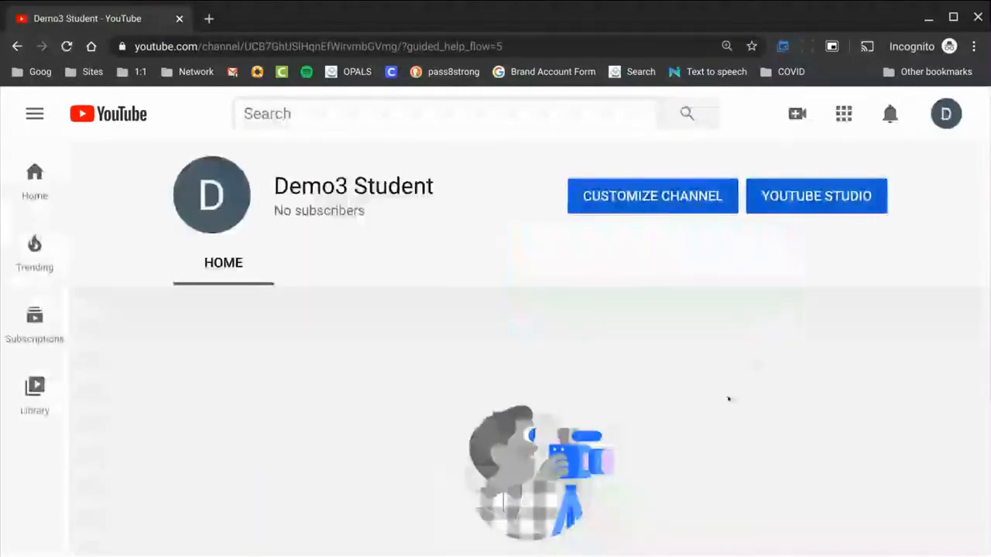
pyautogui.moveTo(737, 415)
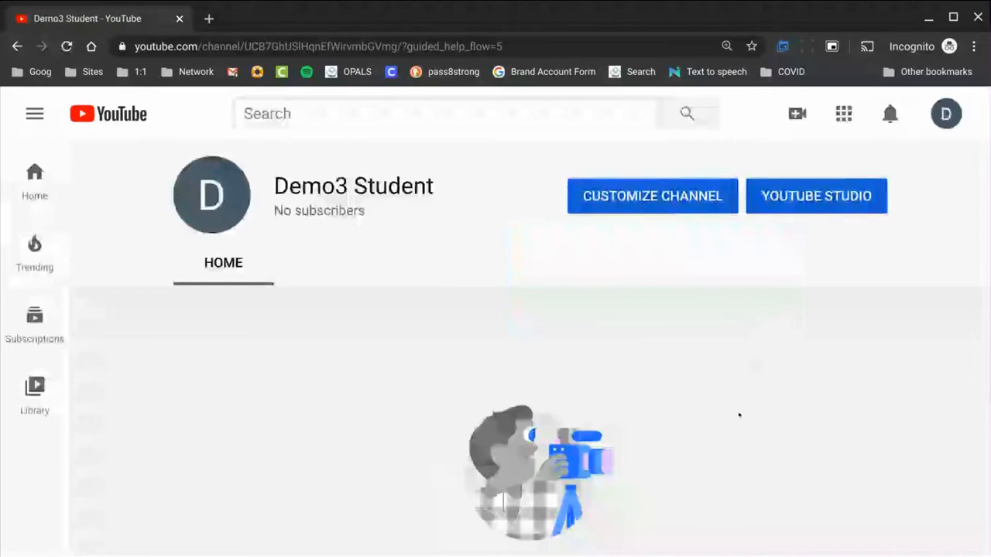
# Step: Reload the channel page as subscribers see it and select its URL in the address bar for sharing
pyautogui.scroll(-3)
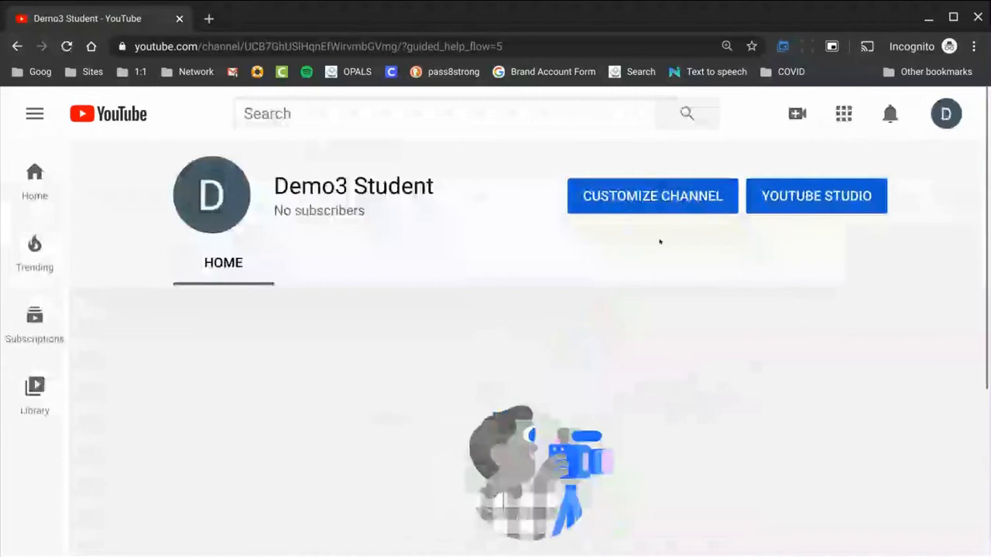
pyautogui.moveTo(502, 92)
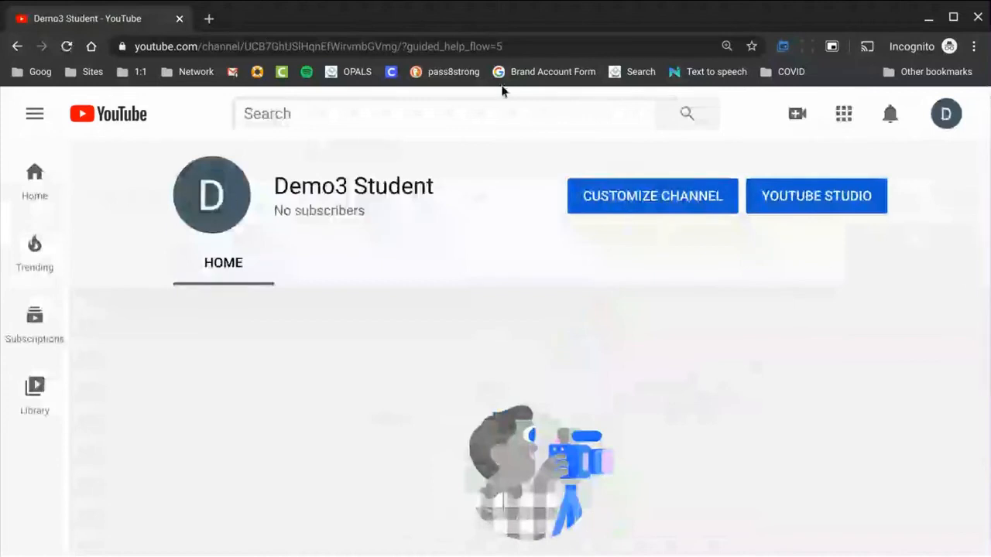
pyautogui.click(944, 114)
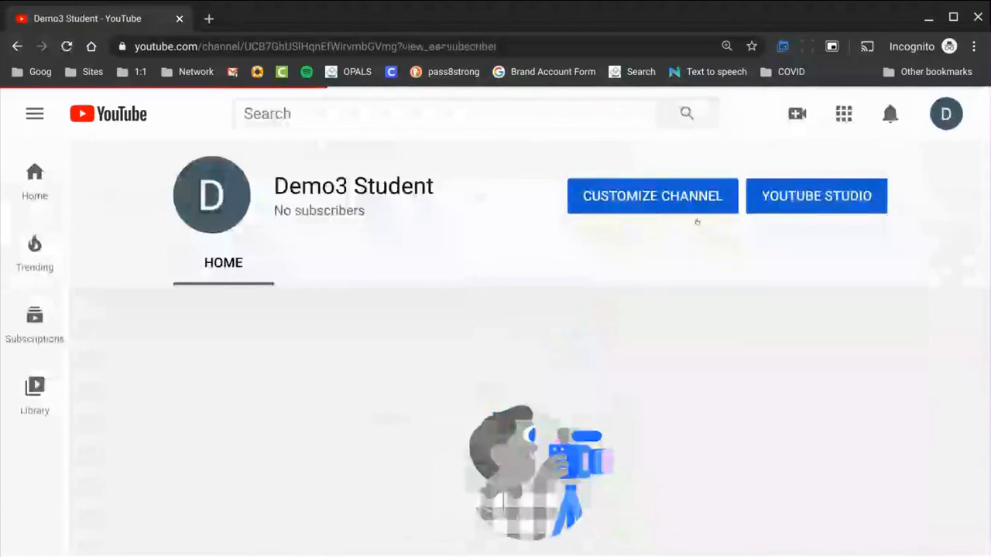
pyautogui.click(309, 47)
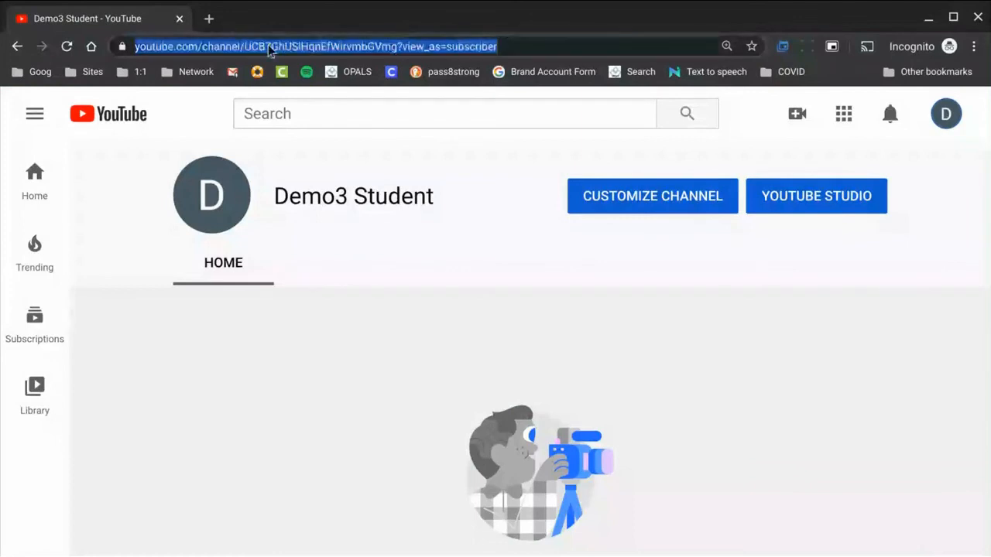
pyautogui.moveTo(475, 223)
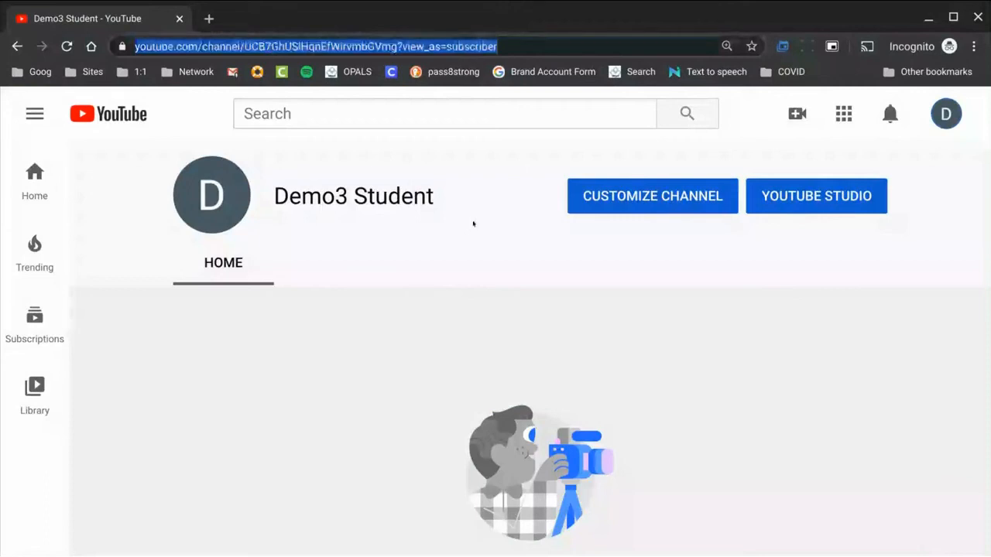
pyautogui.moveTo(473, 224)
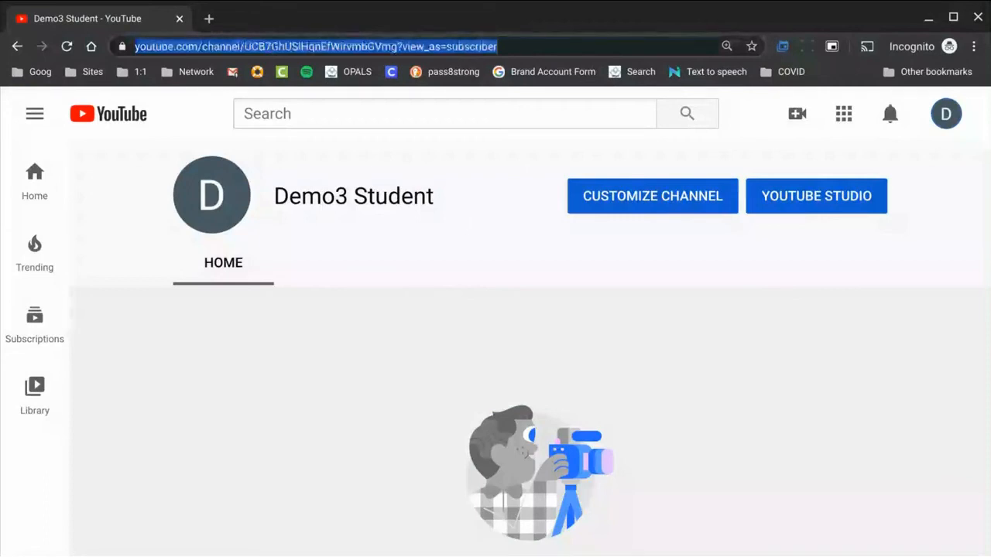